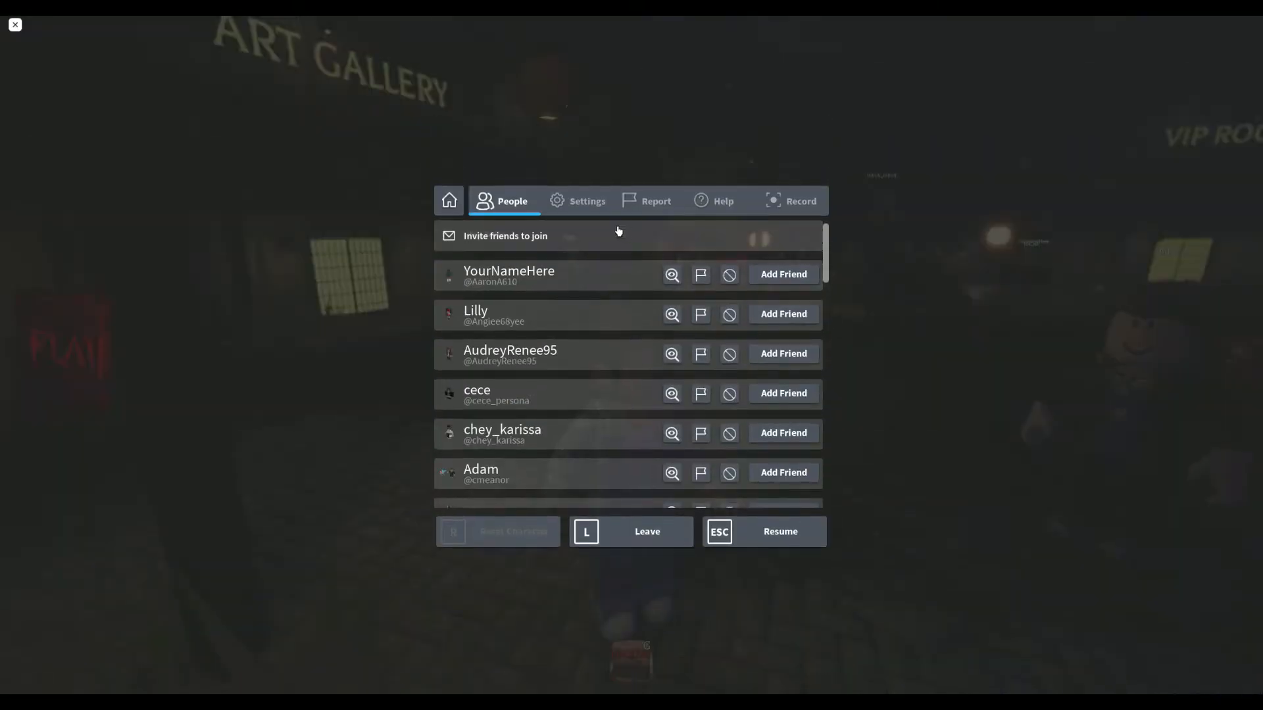
Resume the game from the Roblox menu to return to the dark village lobby
left_click(586, 200)
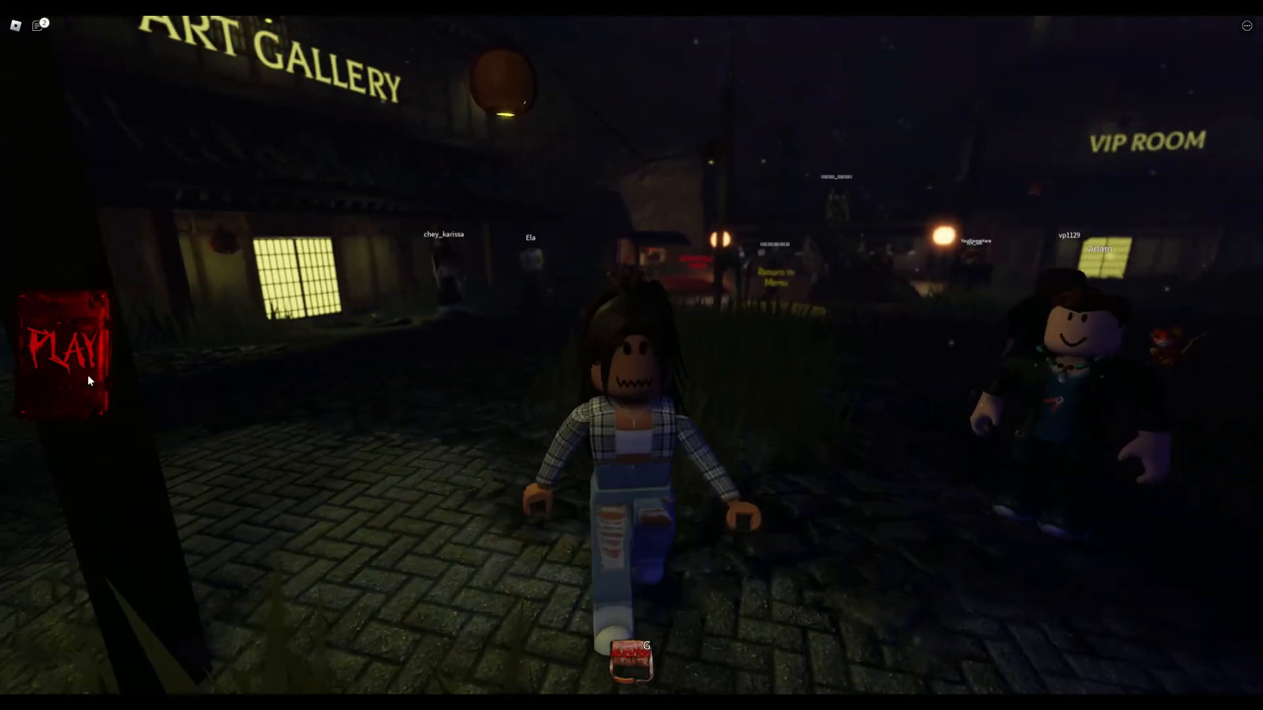
Click the red PLAY sign to open The Mimic's chapter selection book
left_click(61, 346)
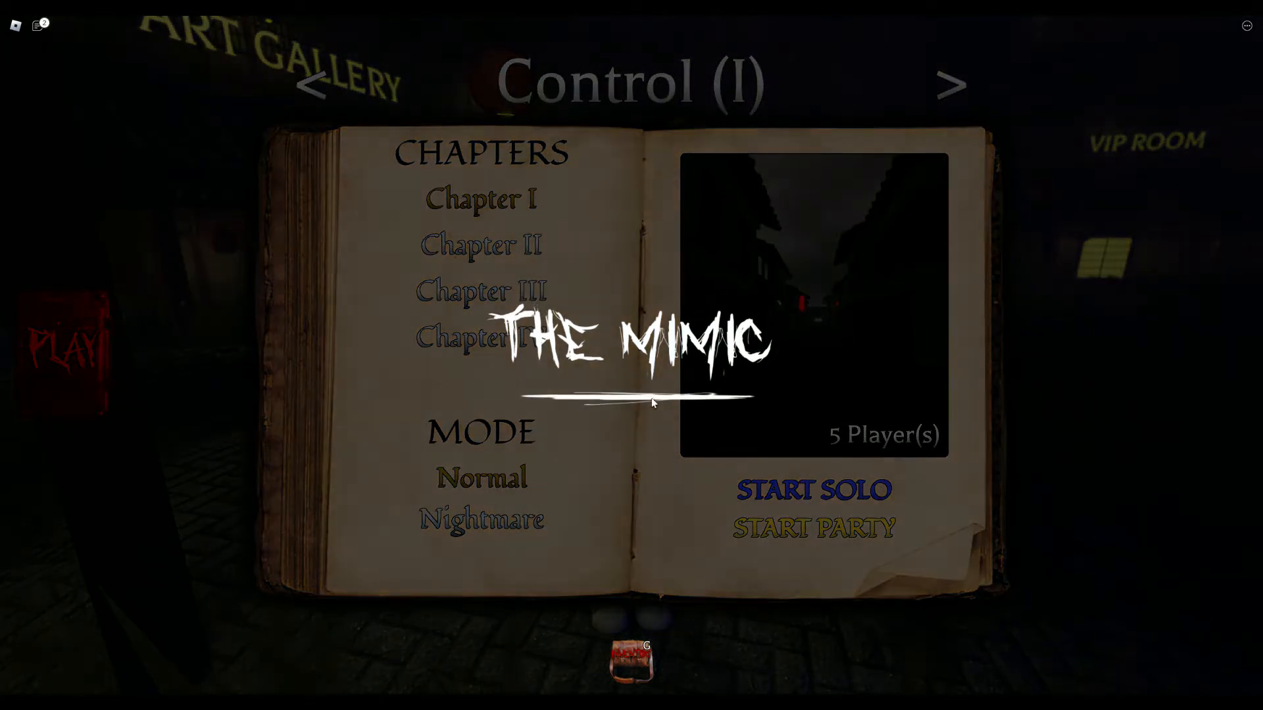
left_click(814, 490)
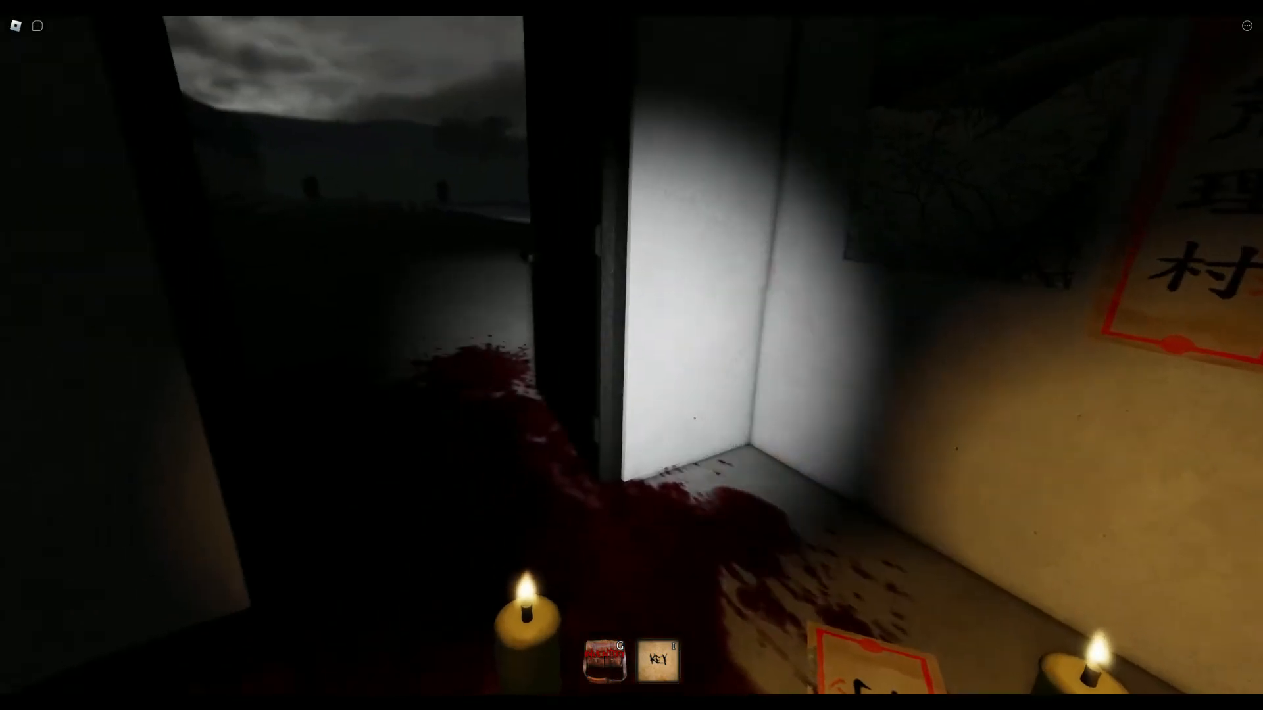
mouse_move(631, 355)
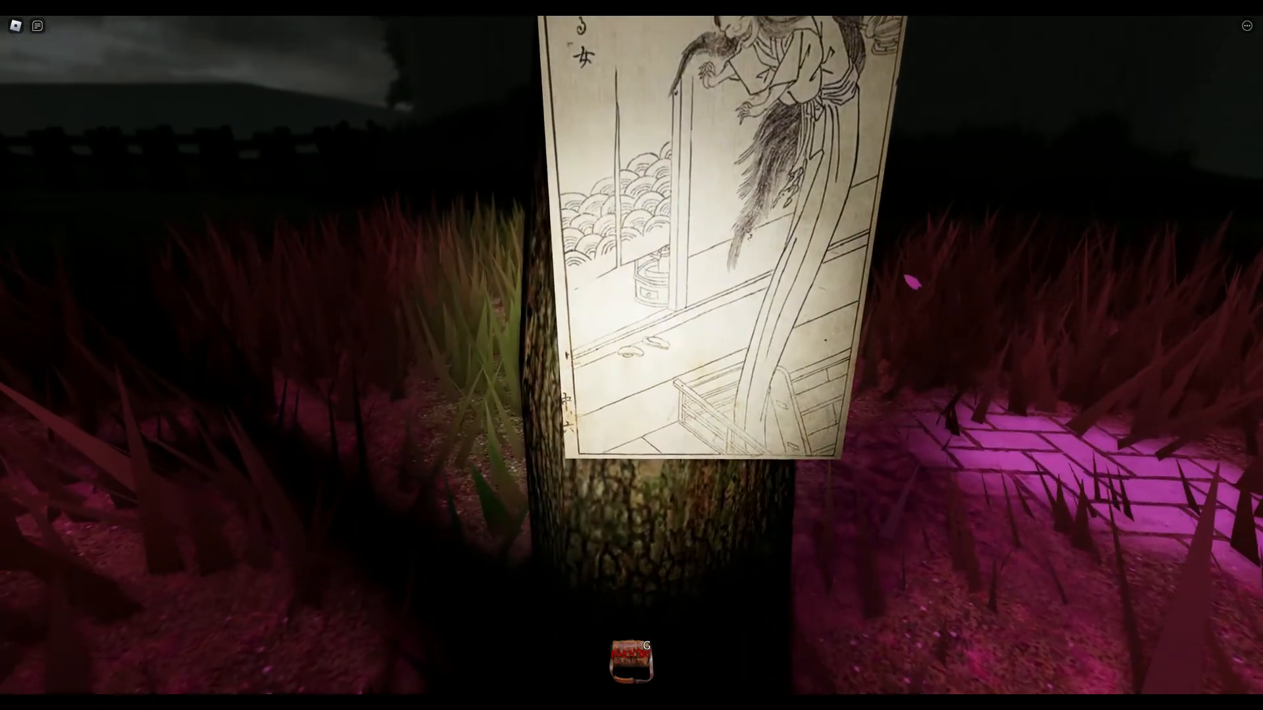
mouse_move(631, 356)
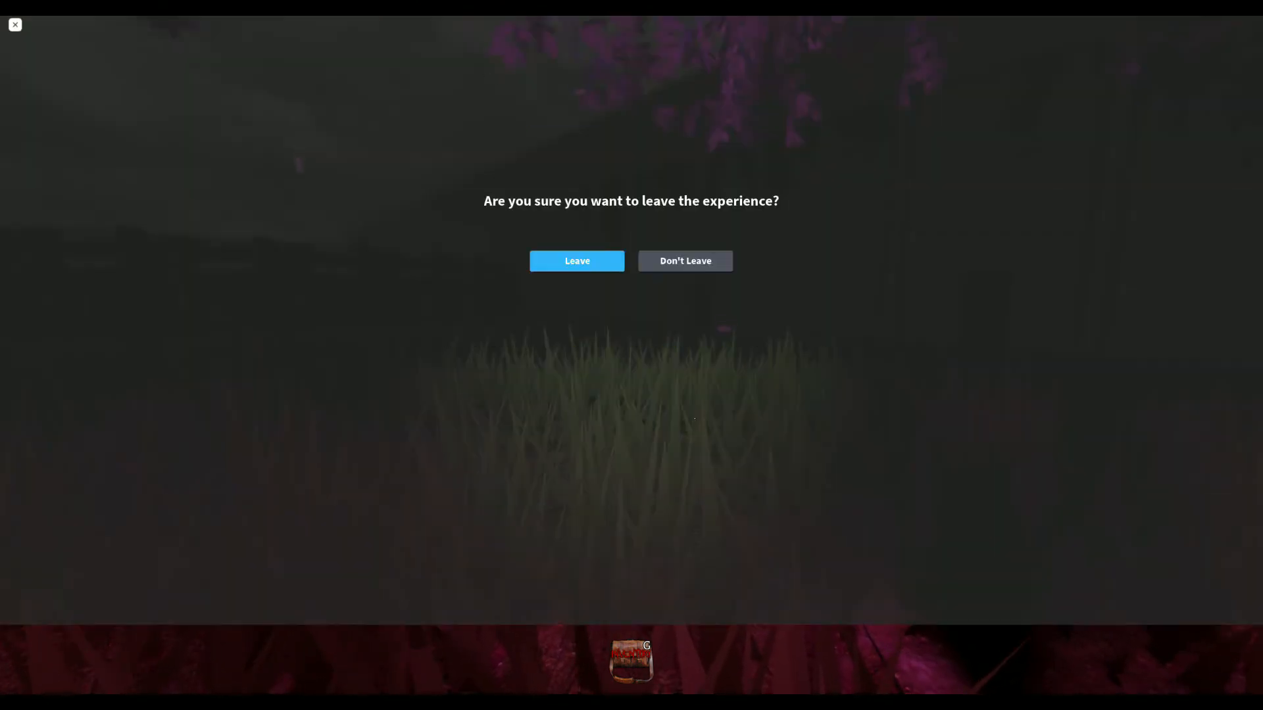
Confirm Leave to exit The Mimic and return to the Roblox Home page
left_click(577, 261)
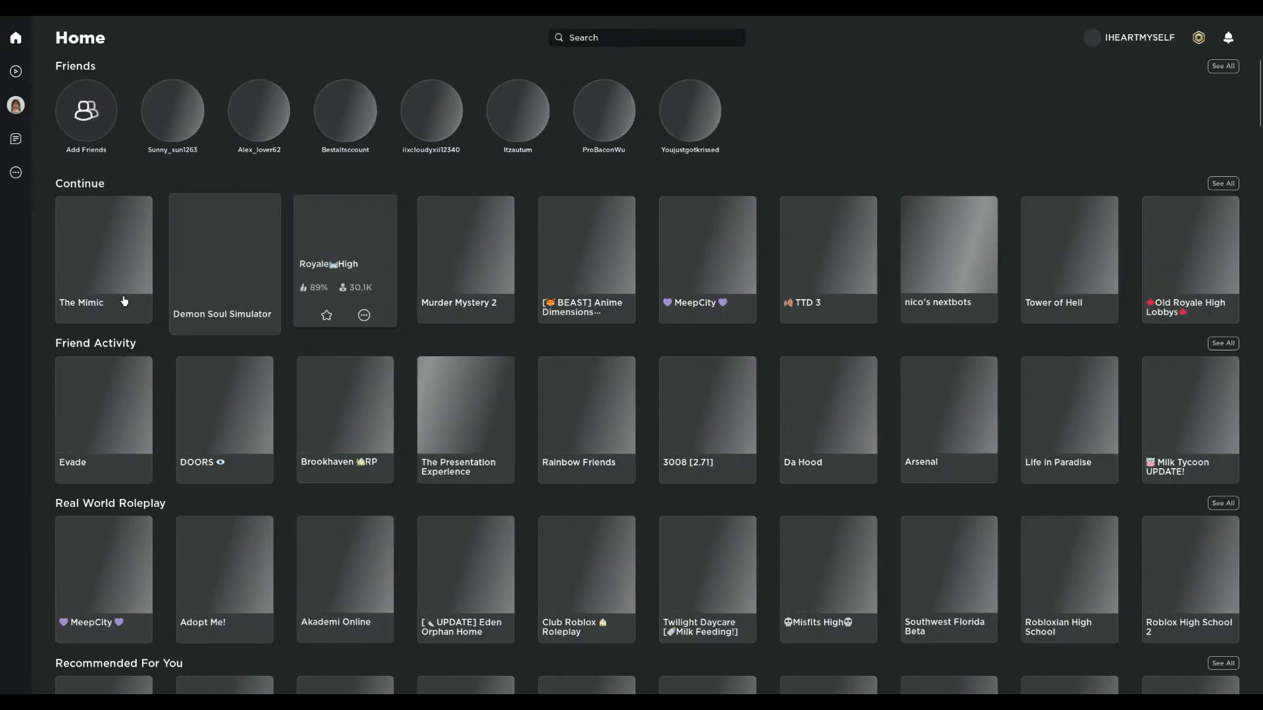
Open The Mimic tile from the Home page's Continue row
scroll("down", 3)
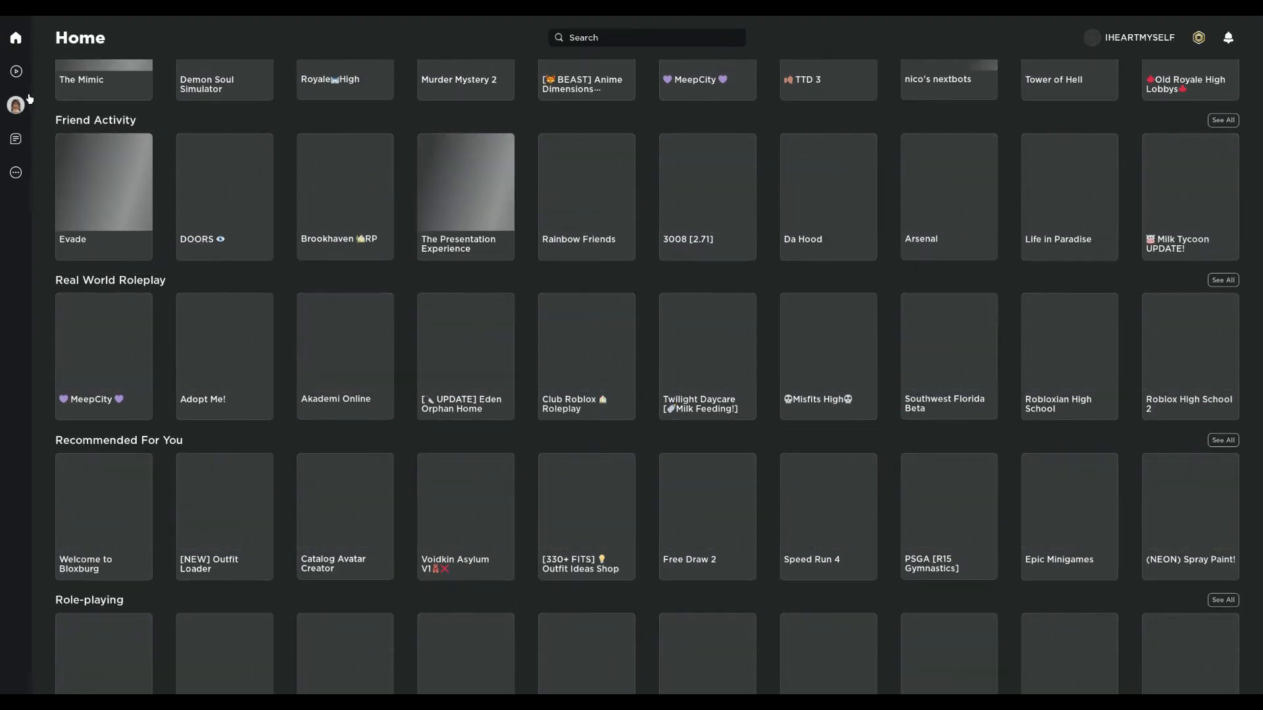
left_click(103, 79)
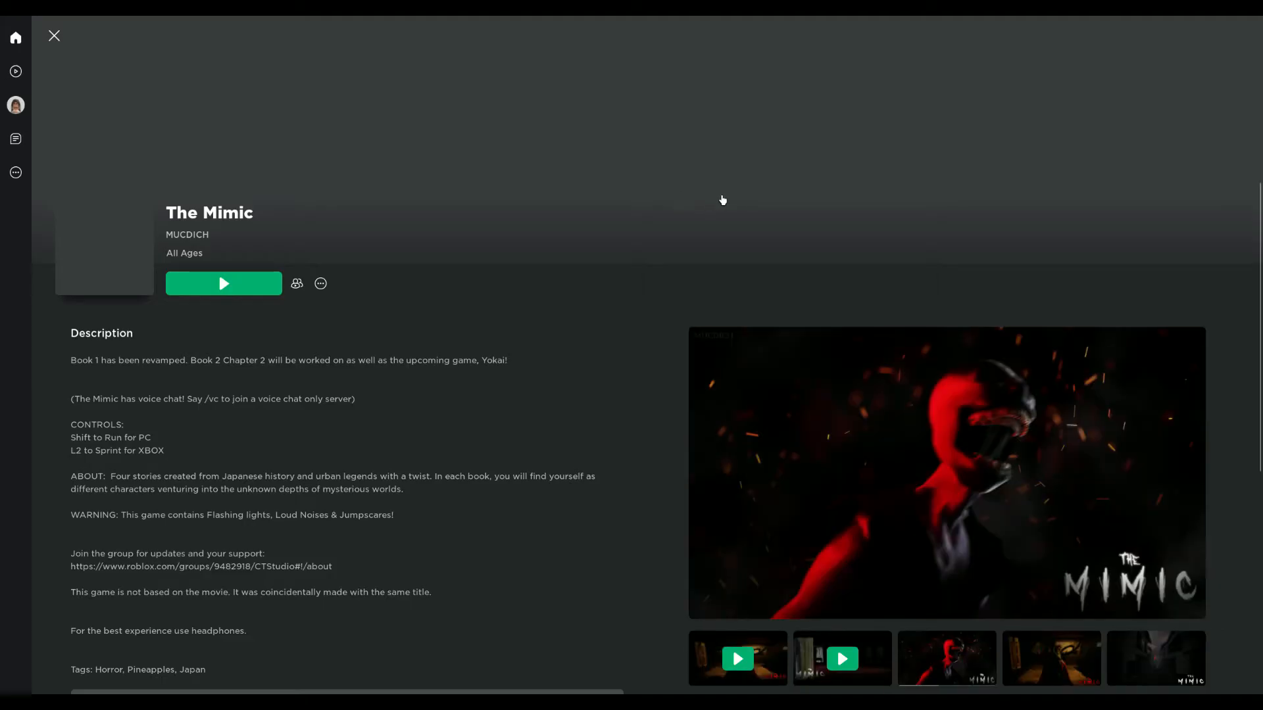